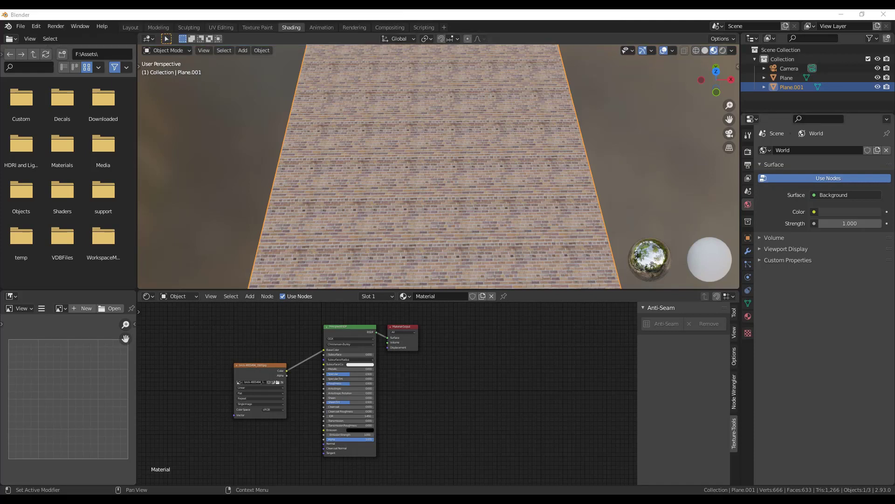
pyautogui.moveTo(307, 224)
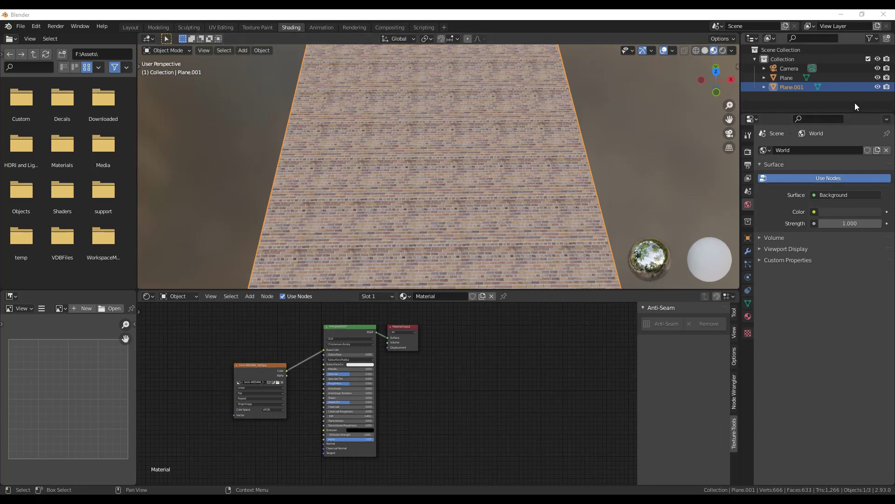
pyautogui.moveTo(331, 200)
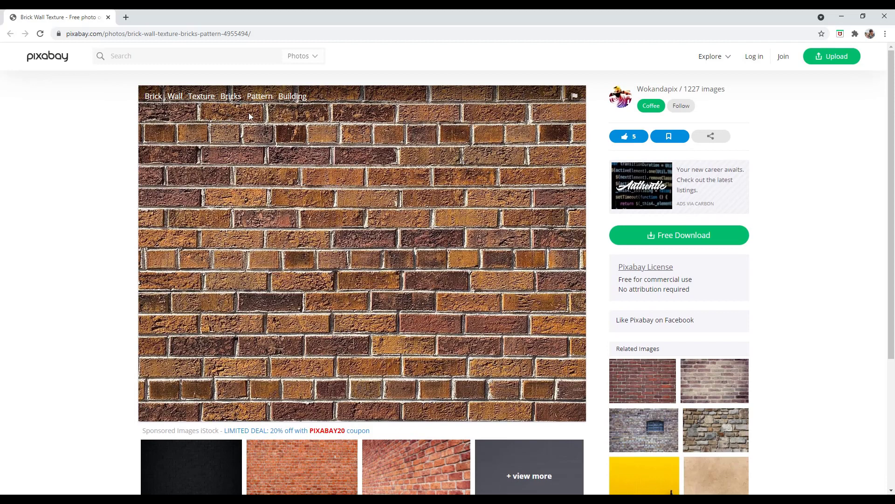
pyautogui.moveTo(682, 89)
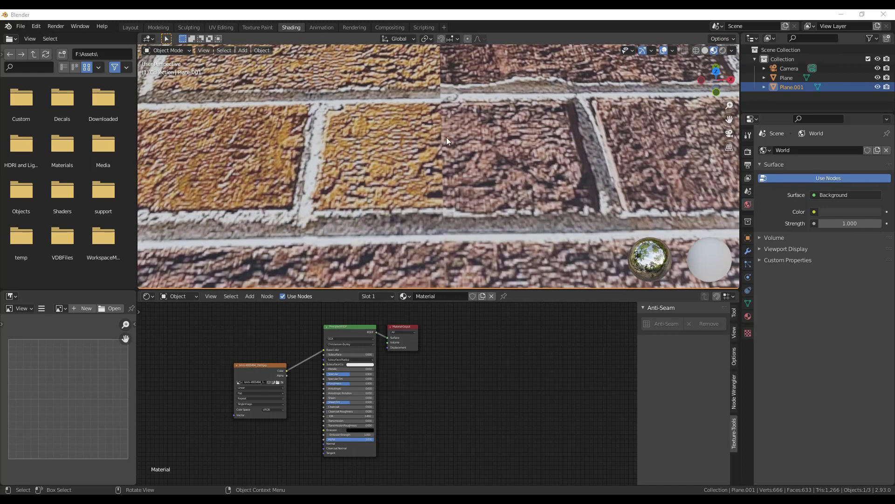
pyautogui.moveTo(430, 165)
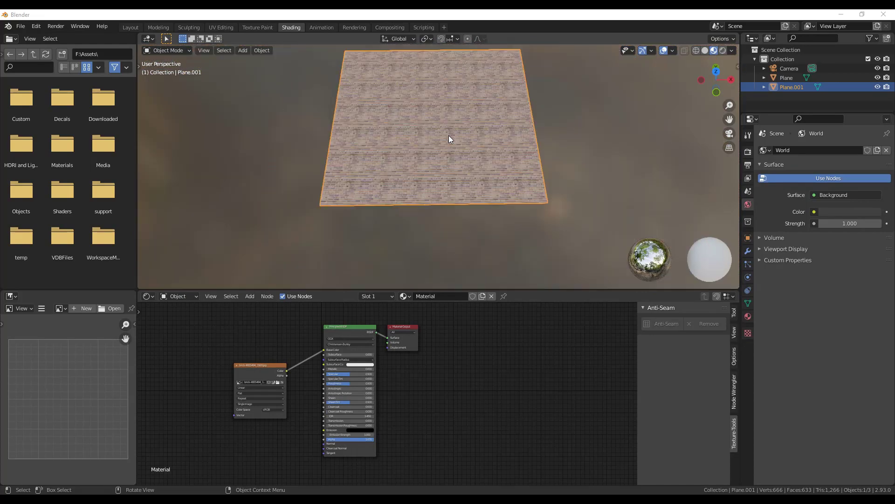
pyautogui.moveTo(448, 146)
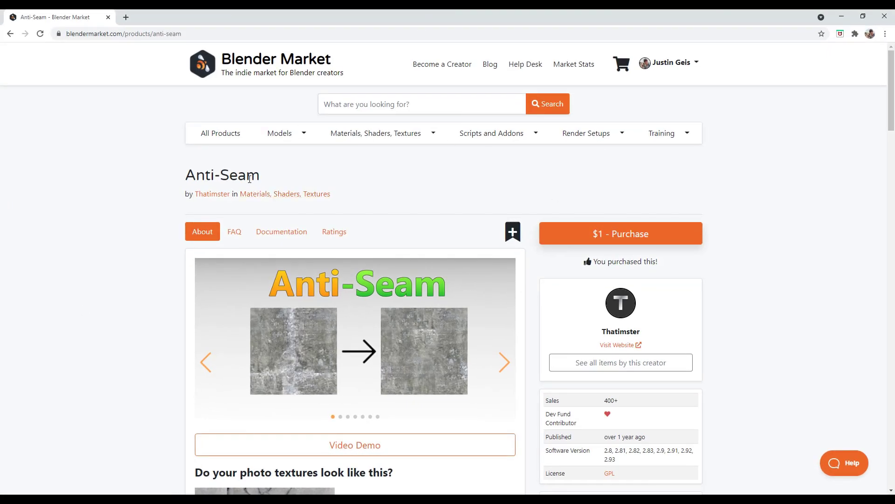
pyautogui.moveTo(618, 341)
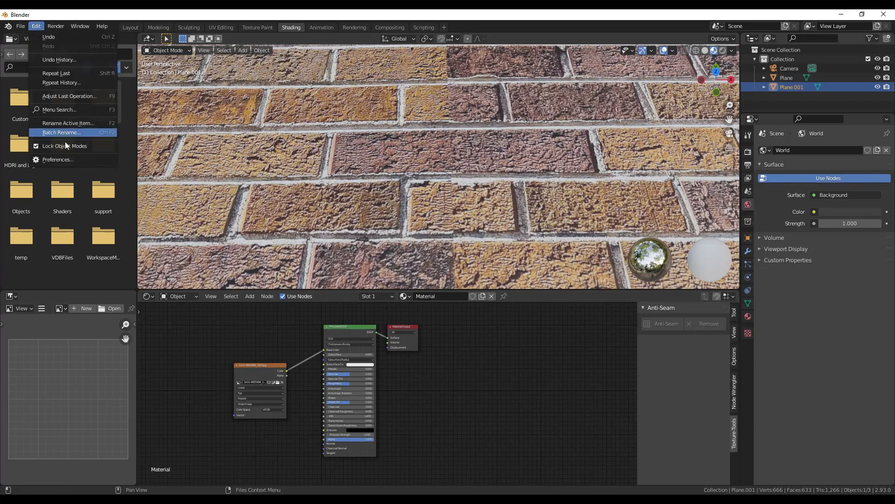
# Step: Open Preferences and search the add-on list for 'anti'
pyautogui.click(58, 160)
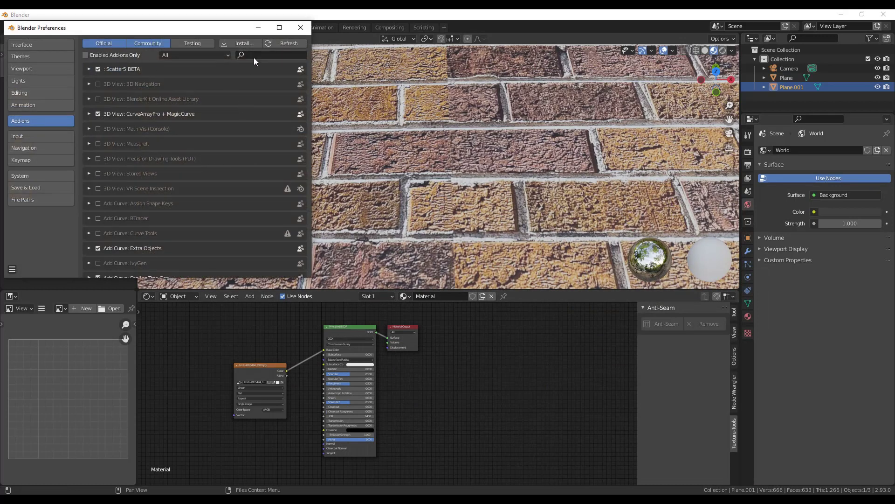
pyautogui.click(271, 55)
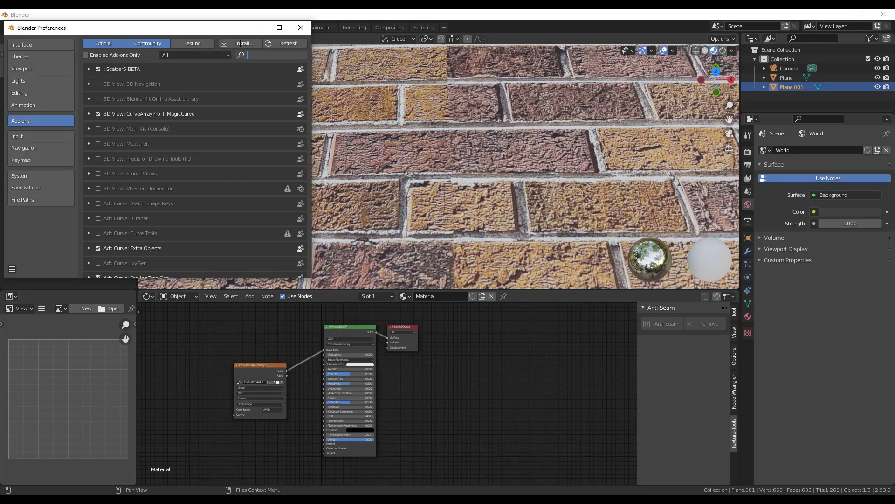
pyautogui.write('anti')
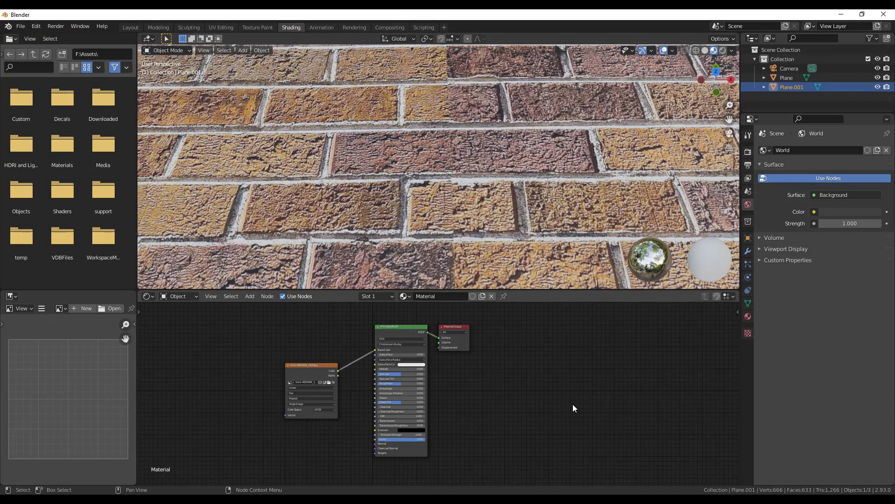
pyautogui.moveTo(679, 409)
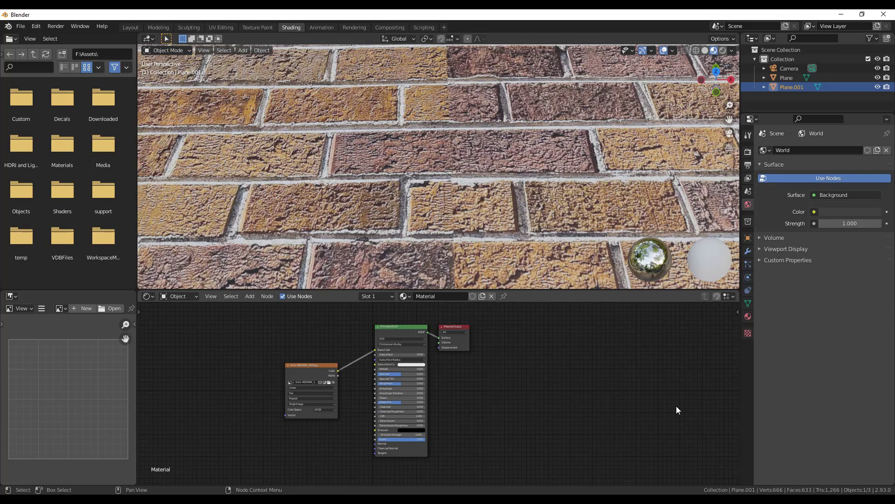
pyautogui.moveTo(618, 360)
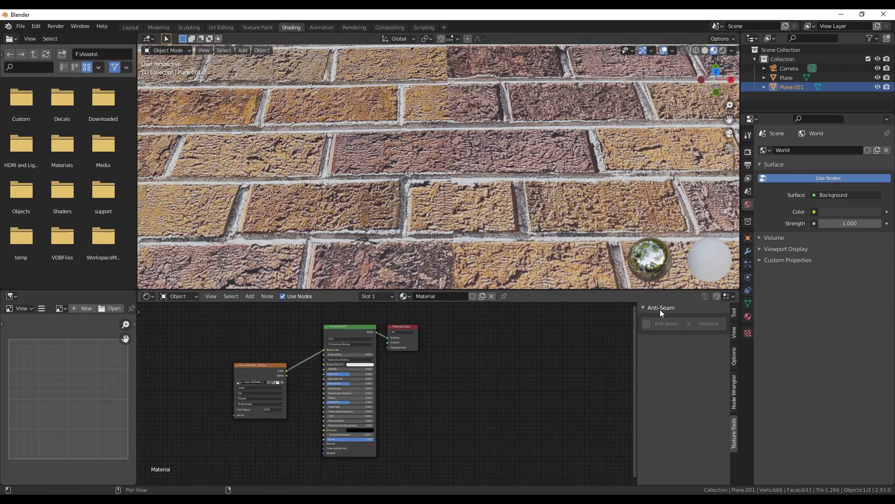
# Step: Show the Shader Editor sidebar to reach the Anti-Seam tab
pyautogui.press('n')
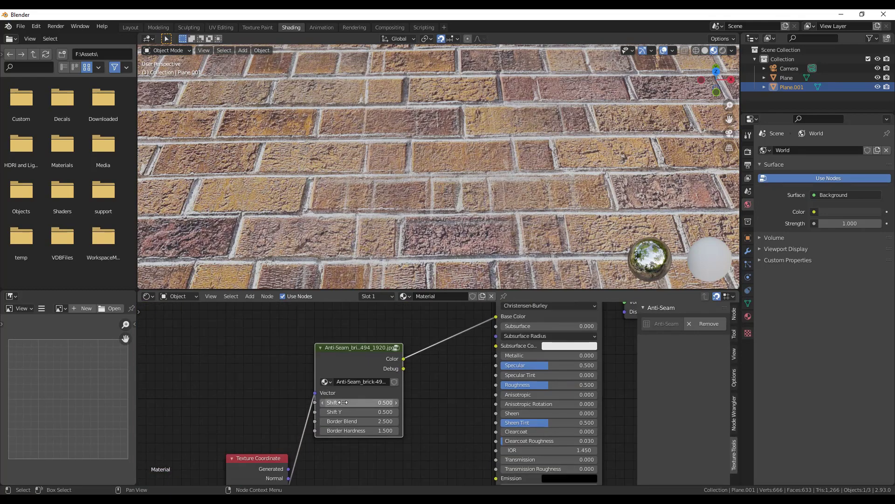
pyautogui.moveTo(380, 350)
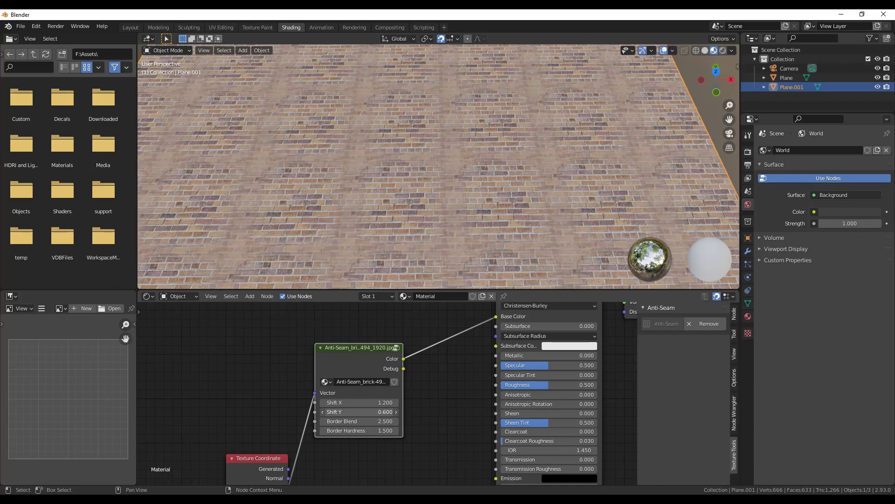
# Step: Reset the Anti-Seam node's Shift Y to 0, keeping Shift X at 1.2
pyautogui.click(359, 412)
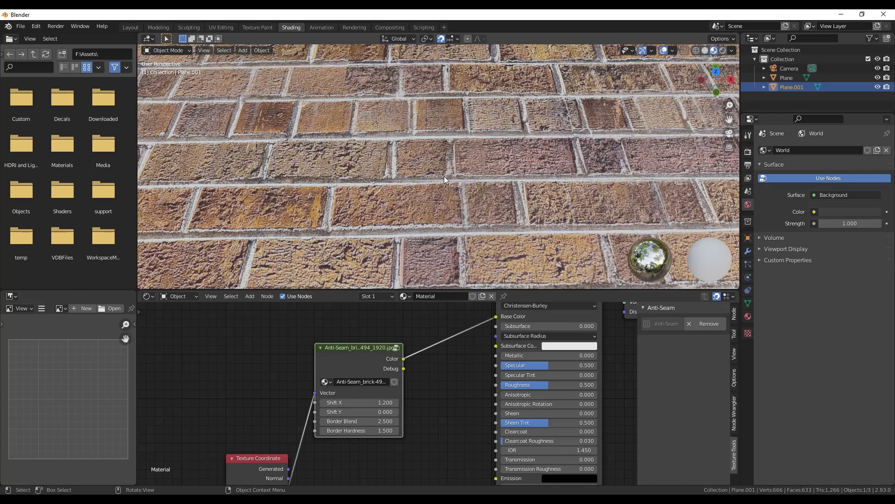
pyautogui.moveTo(448, 153)
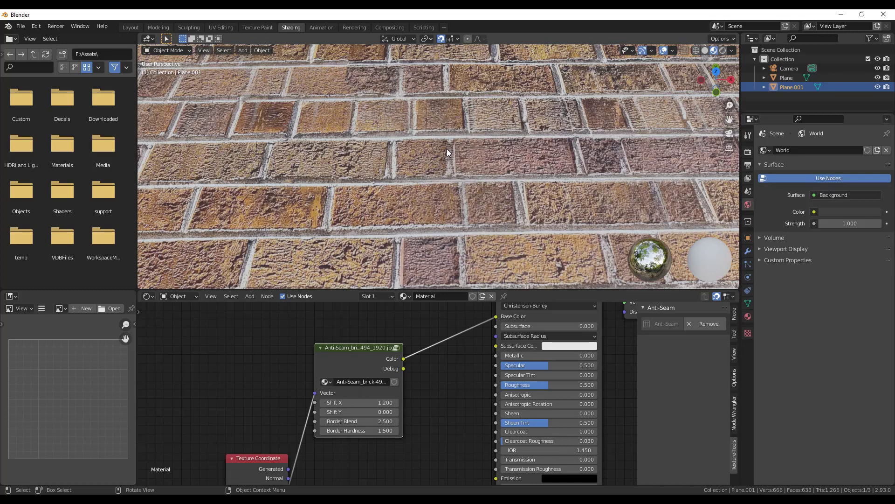
pyautogui.moveTo(445, 199)
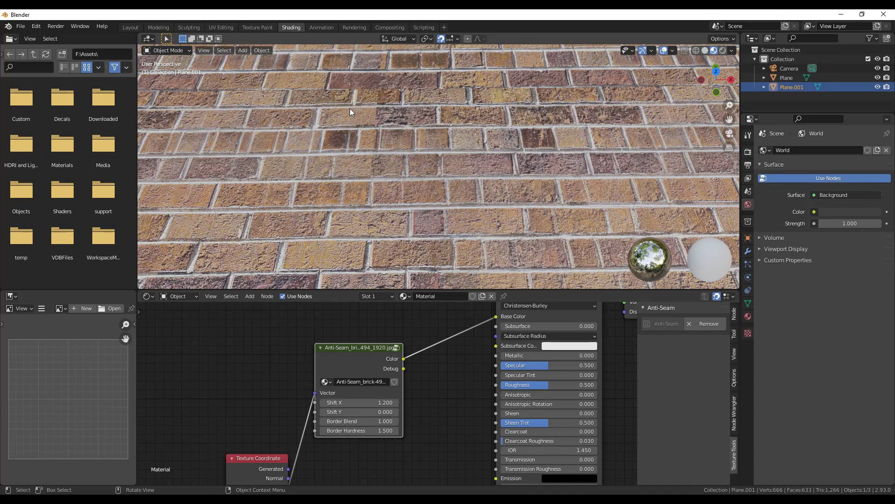
pyautogui.moveTo(359, 412)
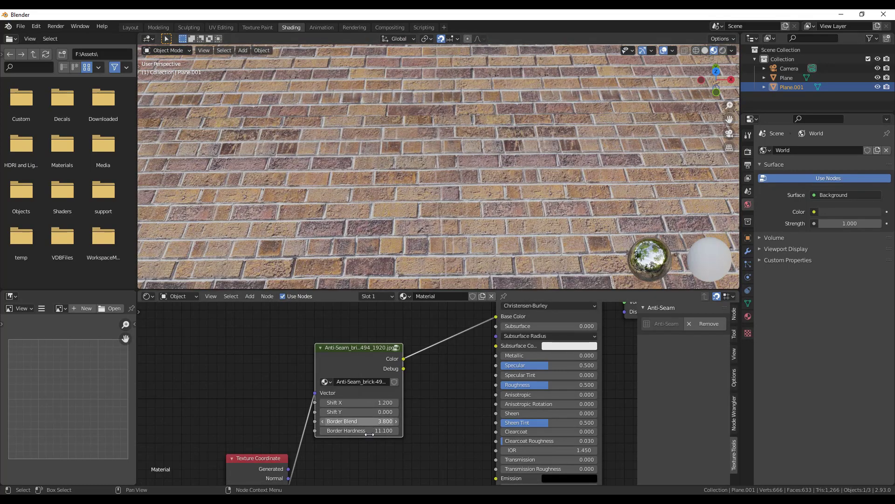
# Step: Set Anti-Seam Border Hardness to 2.3 and Border Blend to 1.0
pyautogui.moveTo(389, 430); pyautogui.dragTo(366, 430)
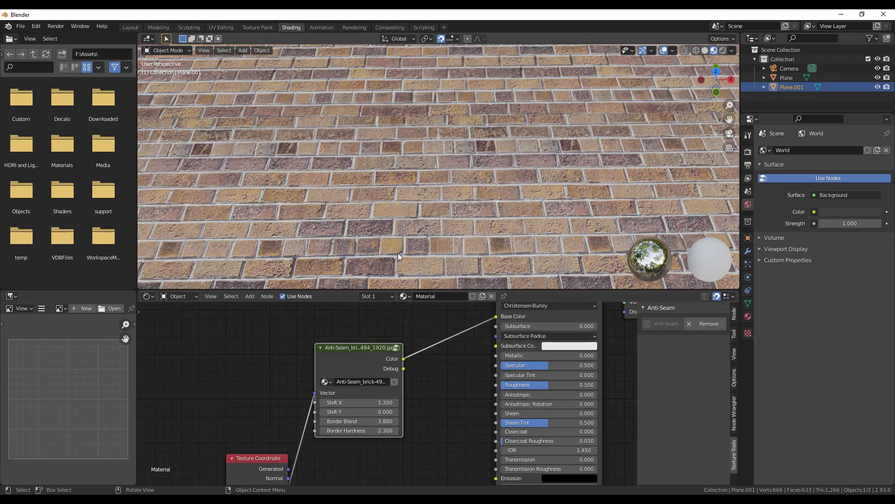
pyautogui.click(358, 421)
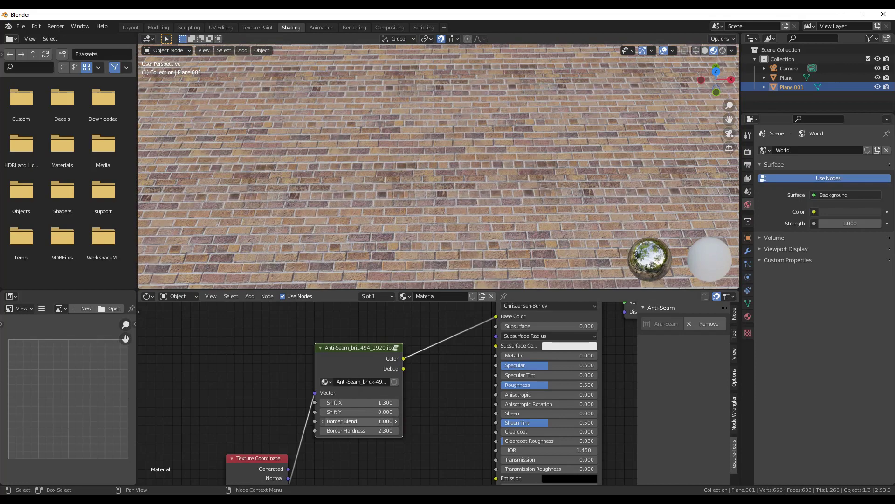